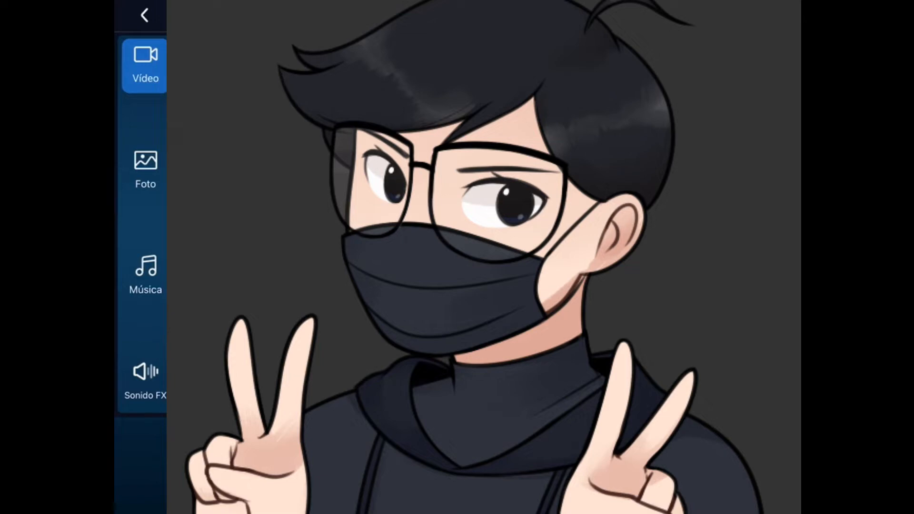
Add the NCS logo video to the project and expose its Brillo, Saturación and Tonalidad adjustments
click(144, 14)
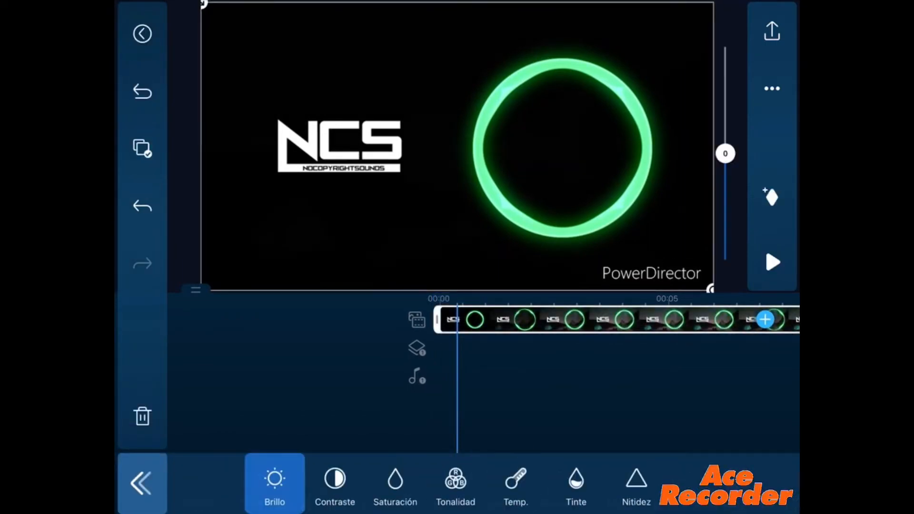
Close the colour adjustments so the NCS clip shows as a white-ring overlay on the green background
click(455, 480)
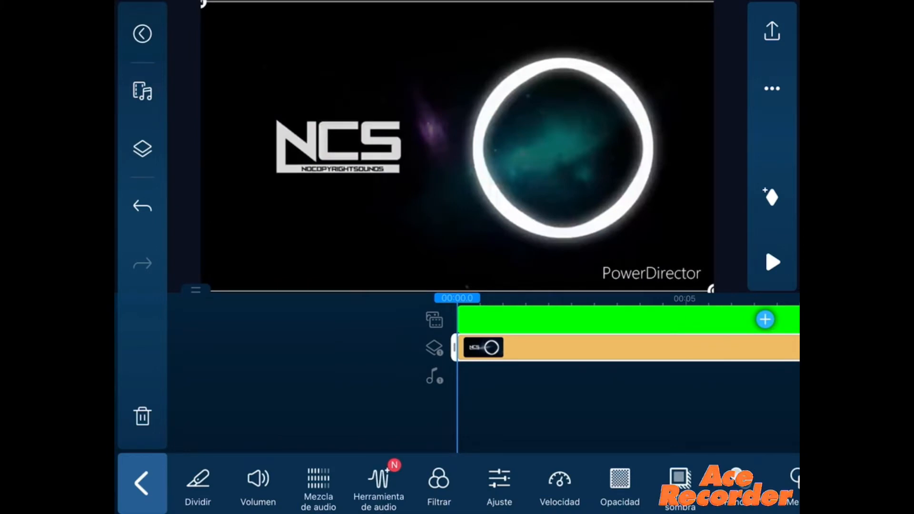
Scroll past Clave cromática and reopen the NCS clip's Ajuste panel with Brillo selected
scroll(left, 3)
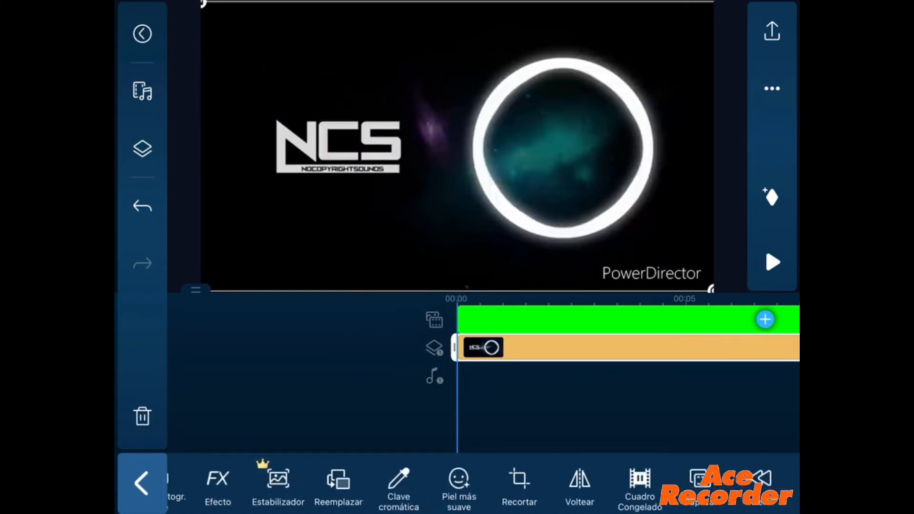
click(399, 478)
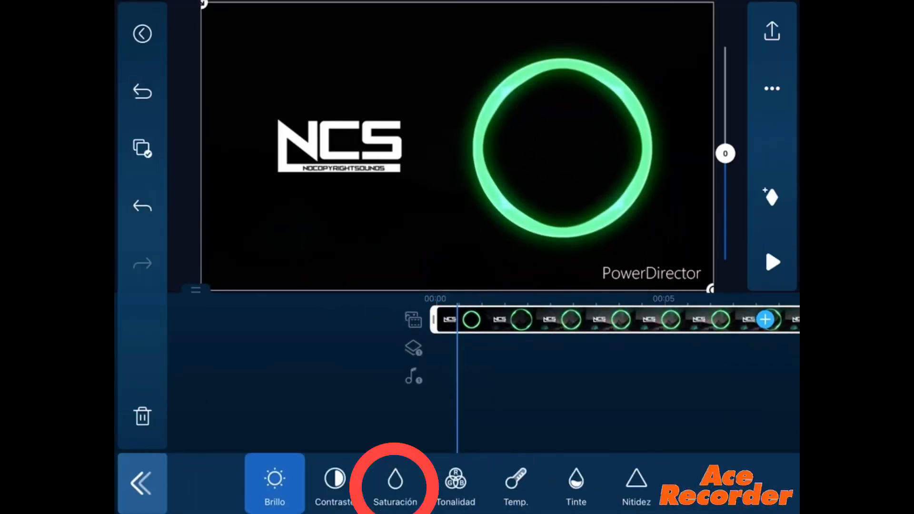
Check Tonalidad, lower Saturación so the ring turns white-grey, then review Brillo
click(457, 482)
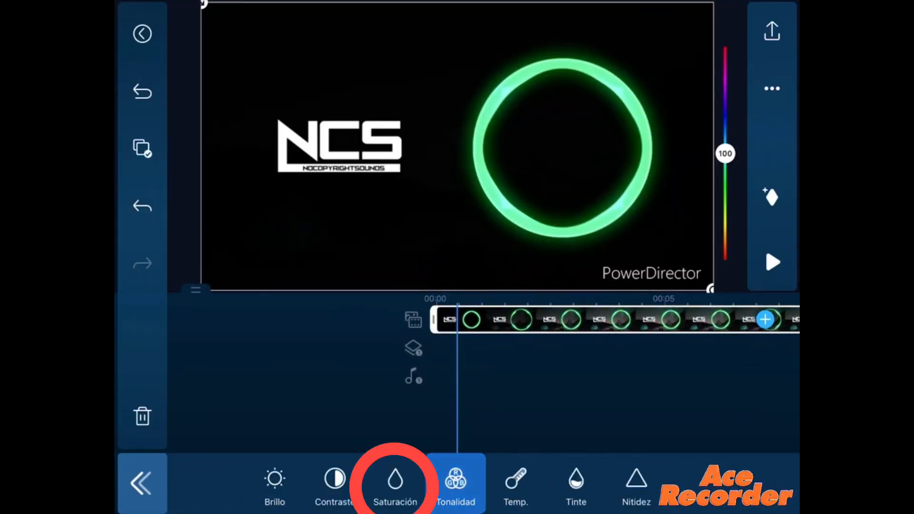
click(396, 484)
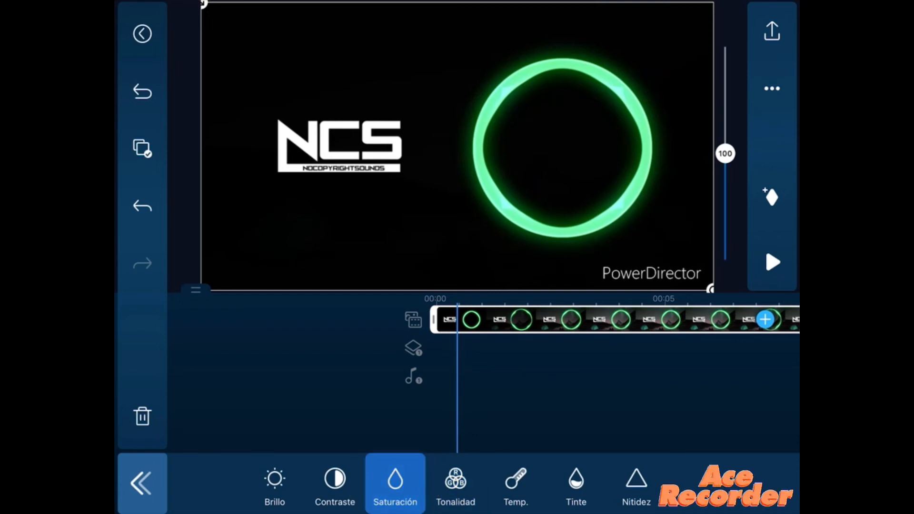
click(274, 483)
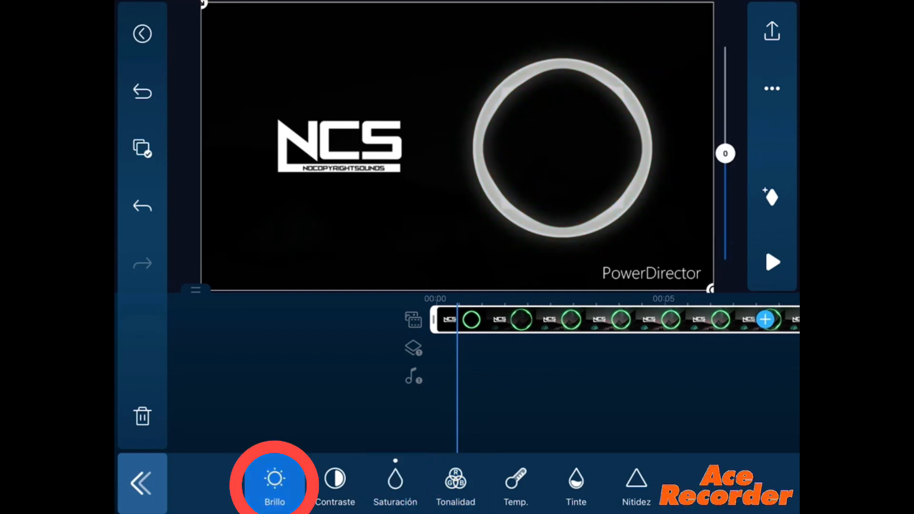